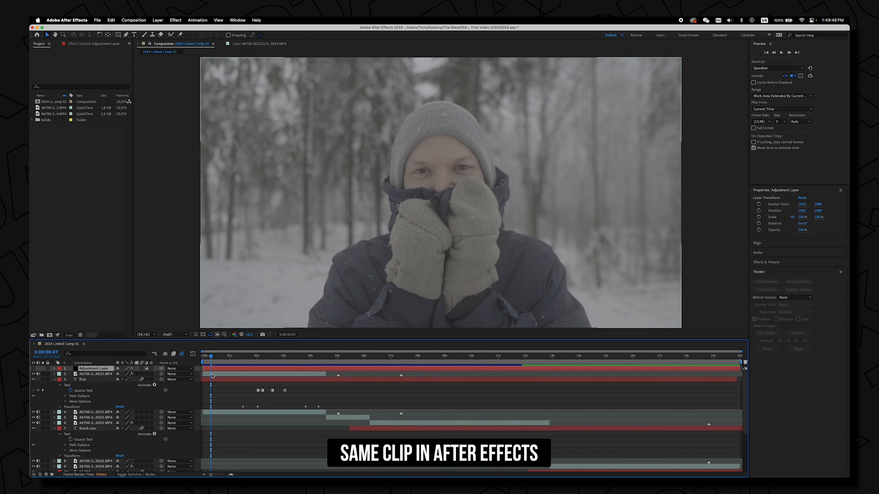
# Show the clip's Lumetri color settings: S-Log3 source, Rec. 709 working space, tone mapping
pyautogui.click(95, 374)
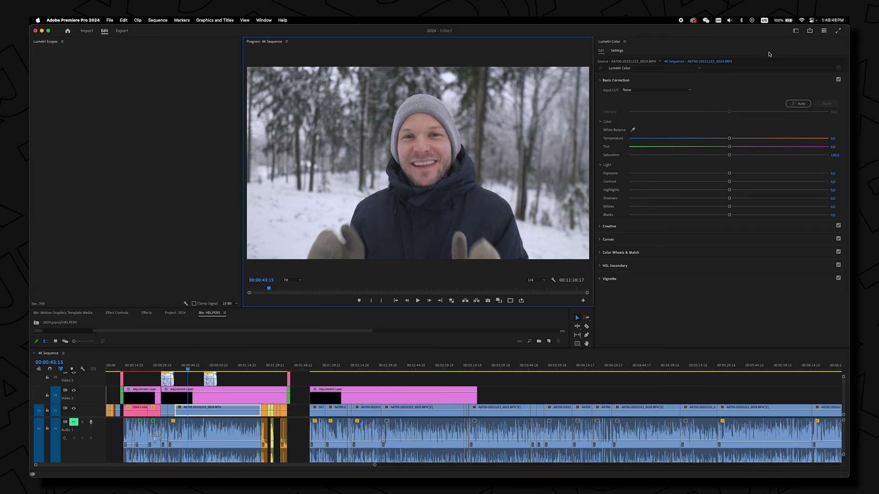
pyautogui.click(616, 51)
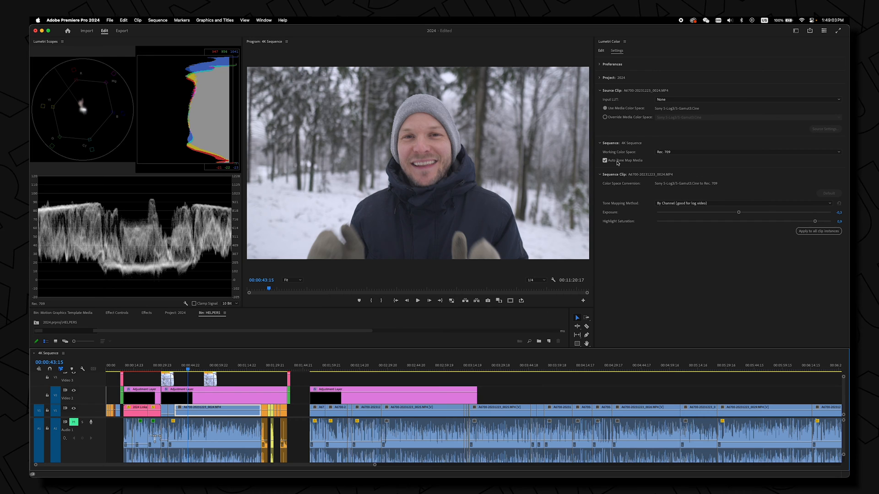
pyautogui.moveTo(669, 151)
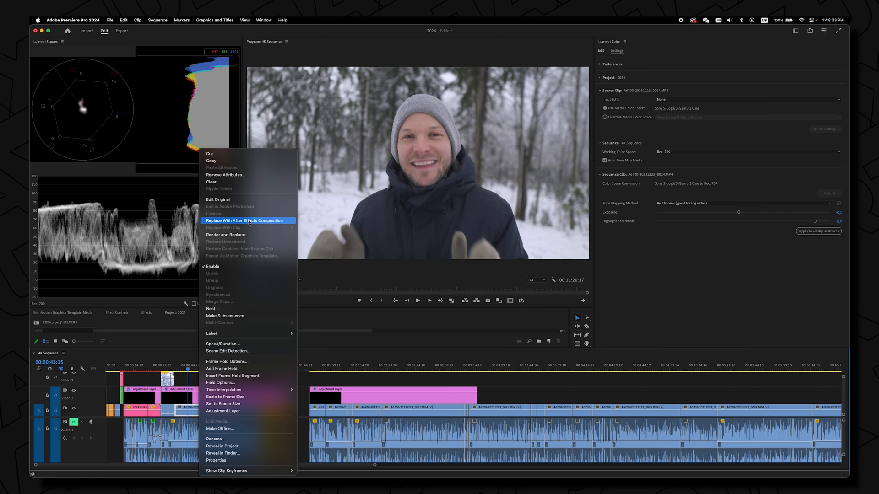
# Switch to the linked After Effects comp and select the S-Log3 footage layer
pyautogui.click(243, 220)
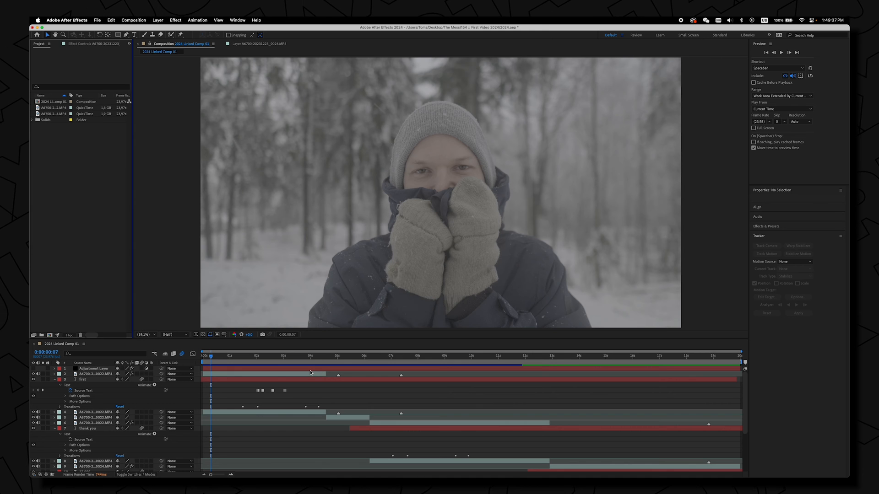
pyautogui.click(96, 368)
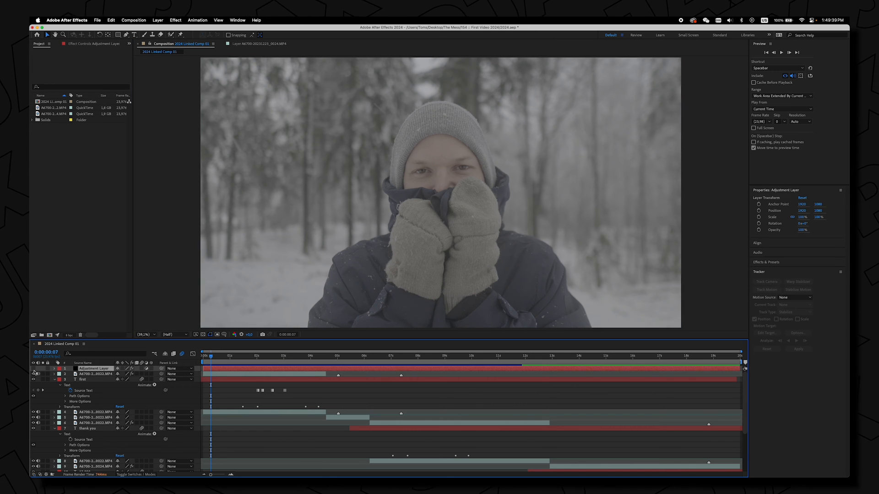
pyautogui.click(94, 373)
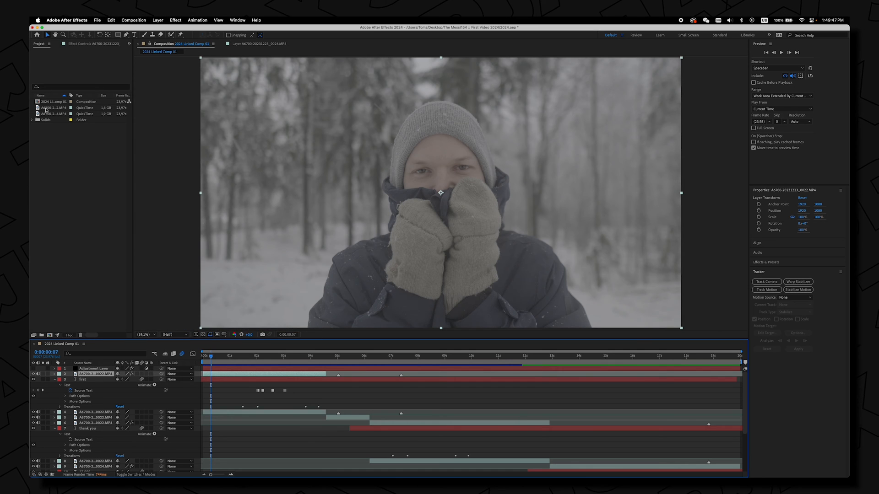
# Check the footage's Interpret Footage Color tab, keeping Interpret As Linear Light Off
pyautogui.rightClick(53, 107)
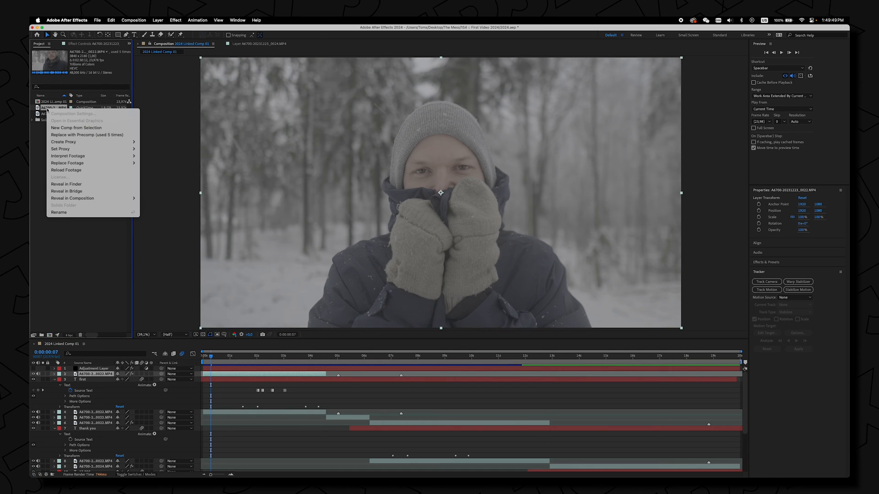
pyautogui.moveTo(67, 156)
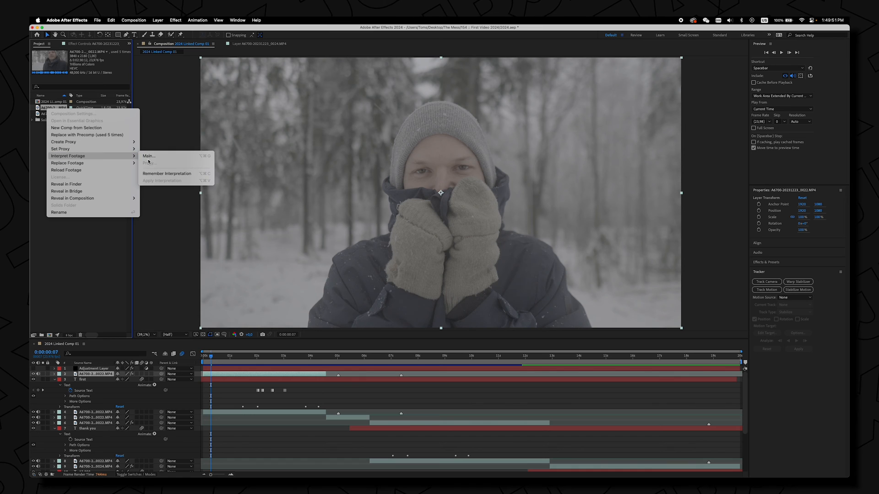
pyautogui.click(148, 155)
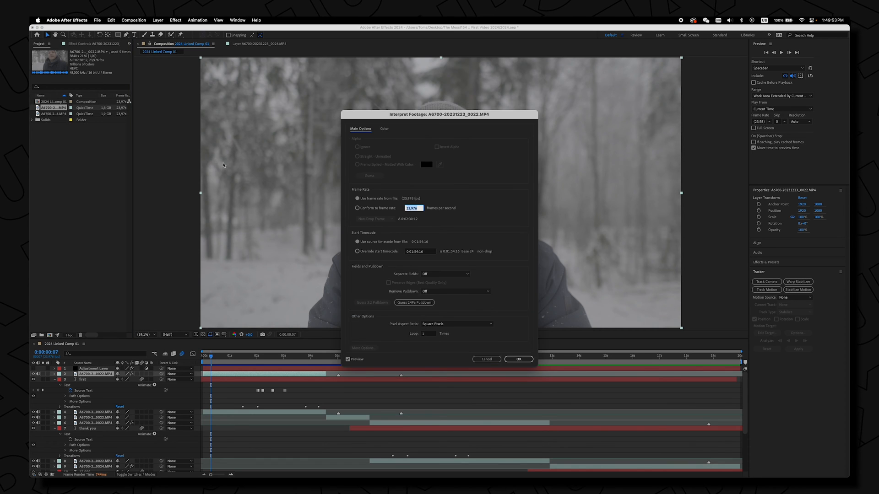
pyautogui.click(385, 128)
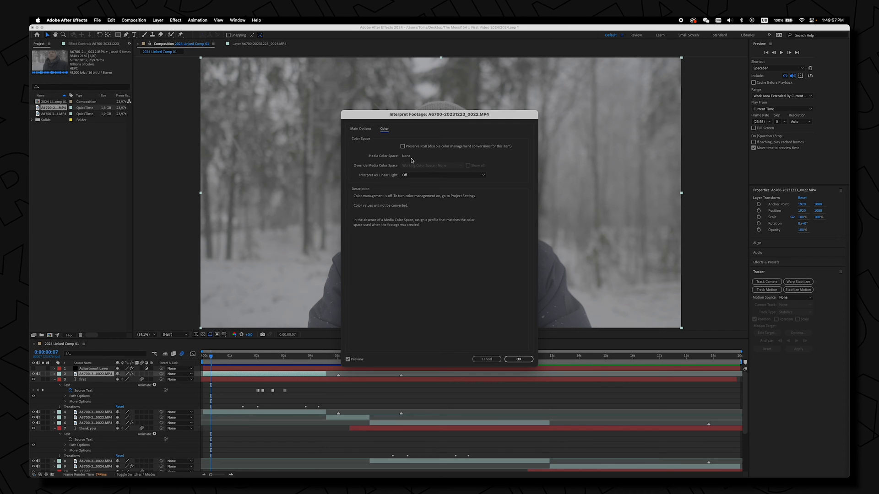
pyautogui.click(442, 174)
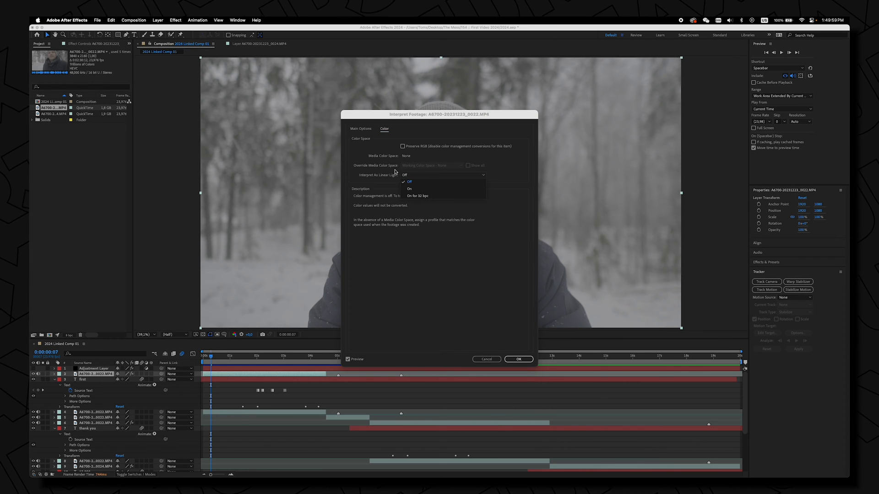
pyautogui.click(409, 182)
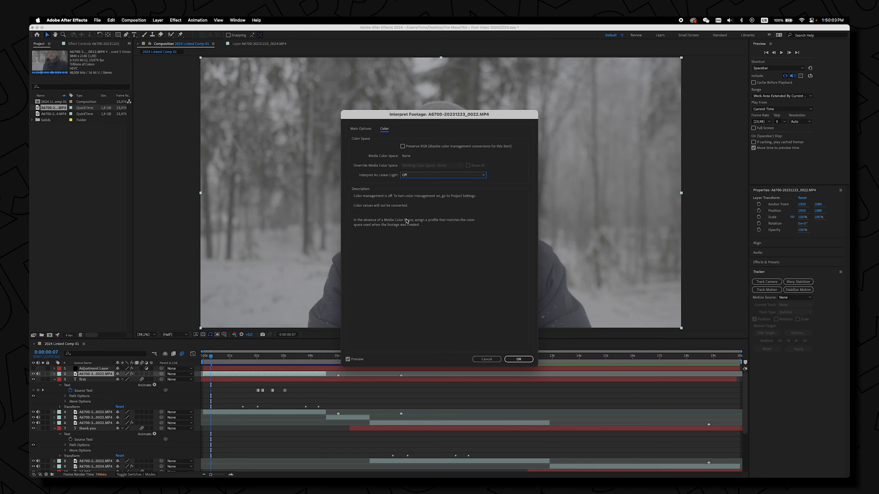
pyautogui.moveTo(445, 259)
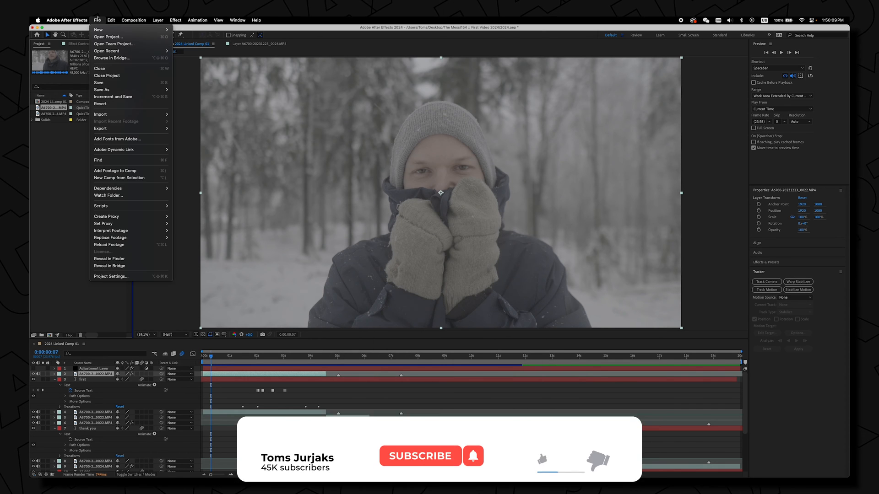
# Choose Sony S-Gamut3.Cine/S-Log3 as the project Working Color Space and confirm
pyautogui.click(110, 275)
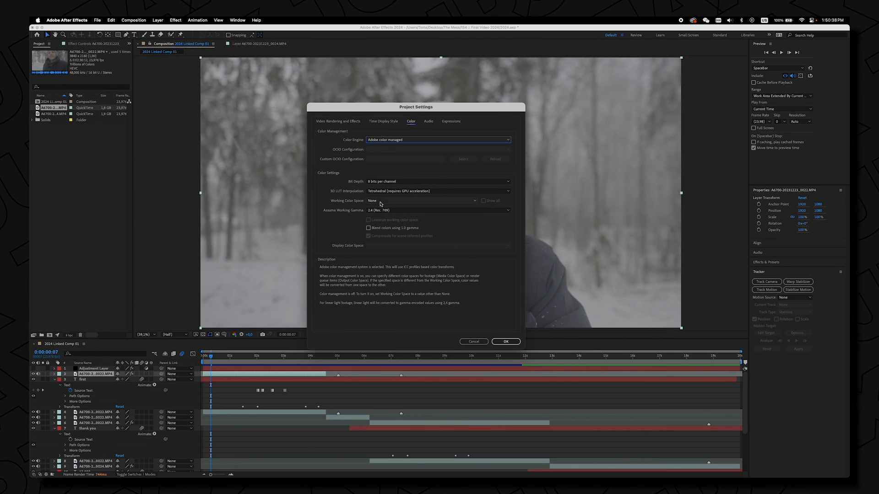
pyautogui.click(439, 210)
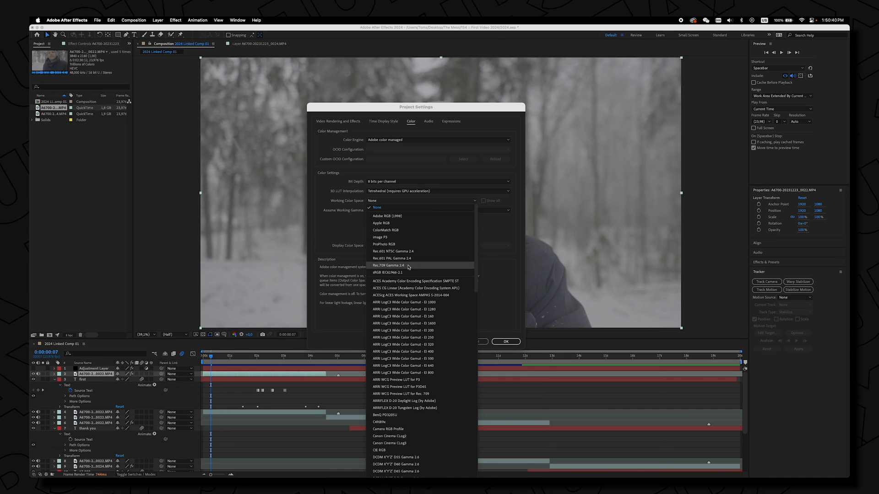
pyautogui.scroll(-3)
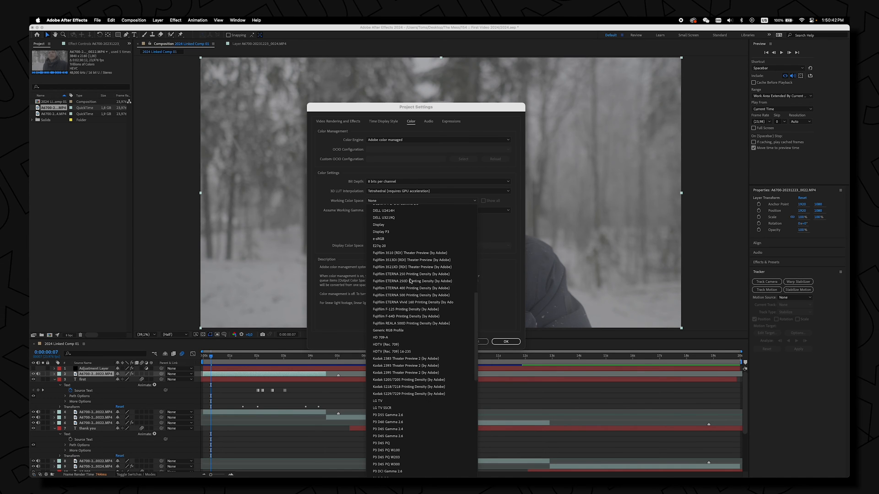
pyautogui.scroll(-3)
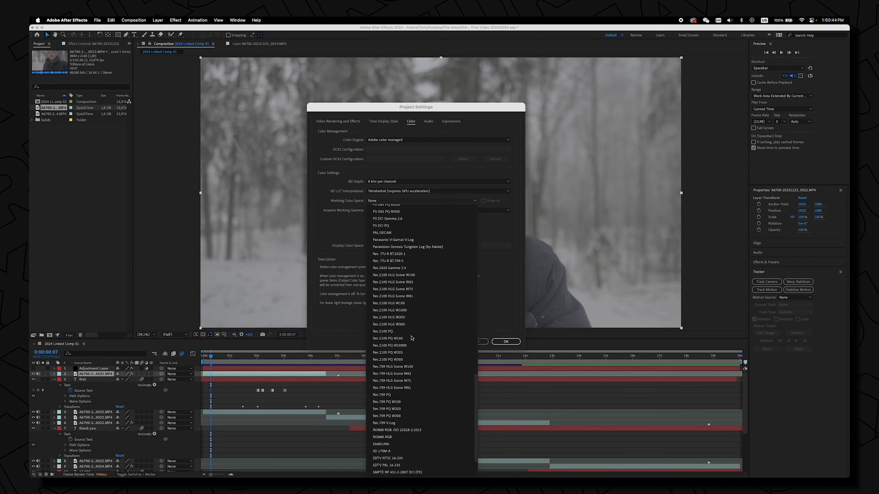
pyautogui.scroll(-3)
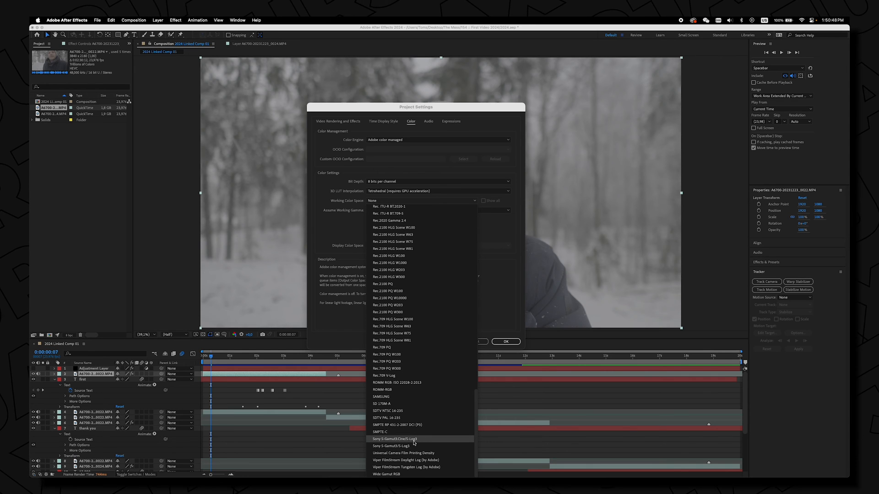
pyautogui.click(395, 439)
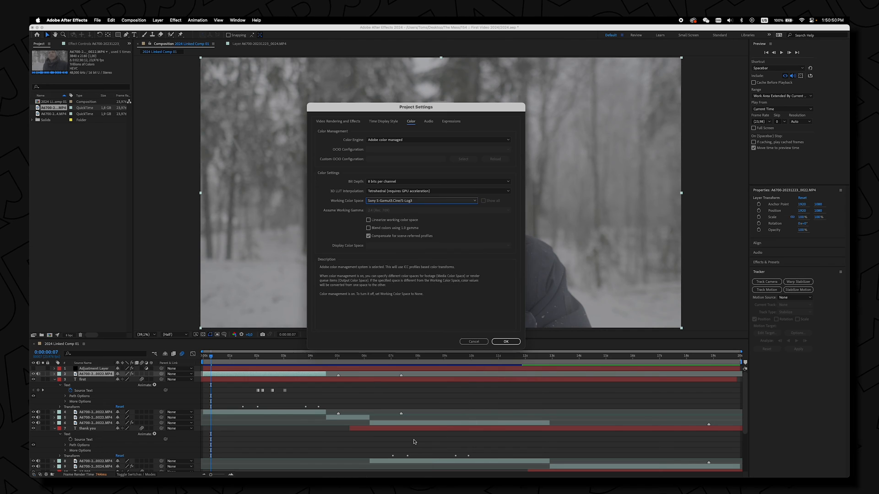
pyautogui.click(505, 342)
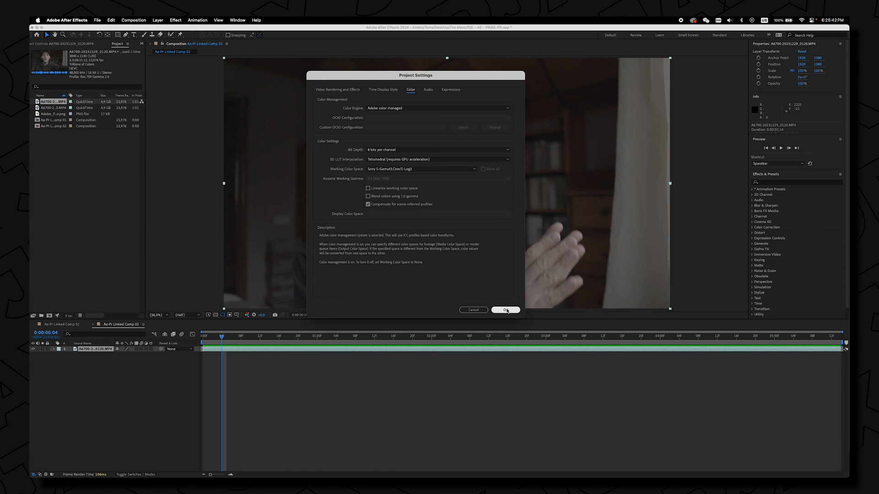
# Apply project settings and override the footage media color space to Sony S-Gamut3.Cine/S-Log3
pyautogui.click(505, 310)
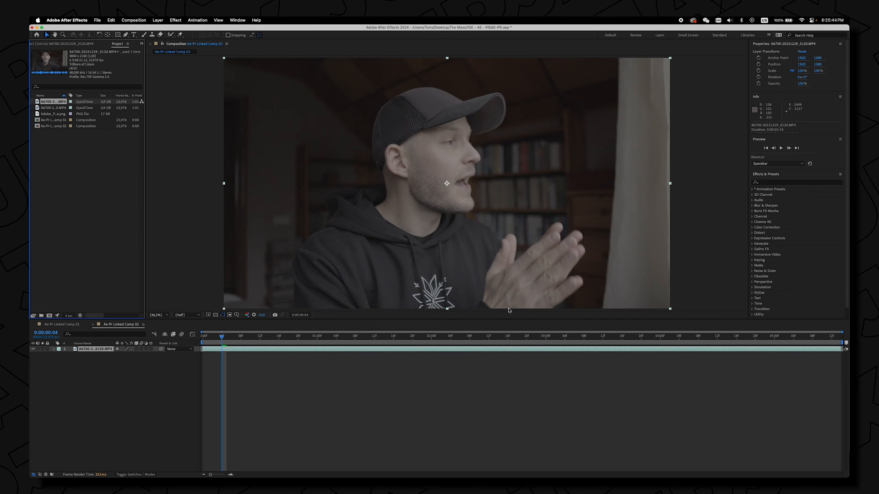
pyautogui.rightClick(51, 108)
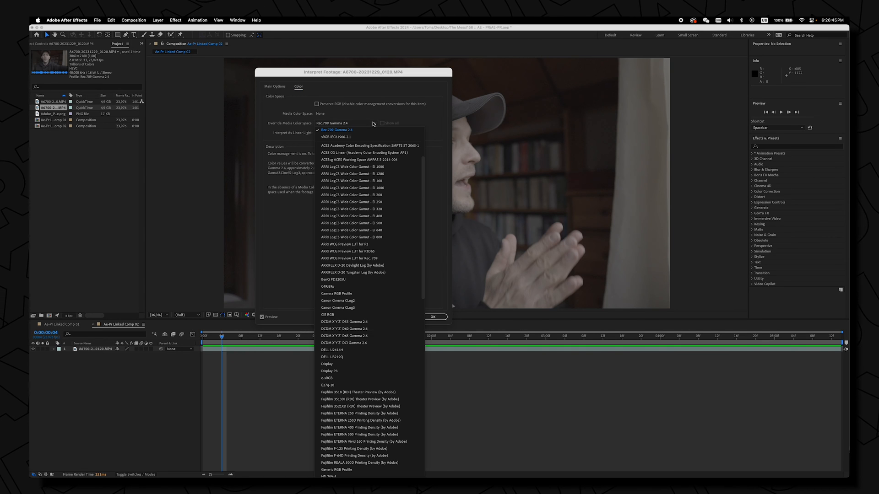
pyautogui.moveTo(372, 123)
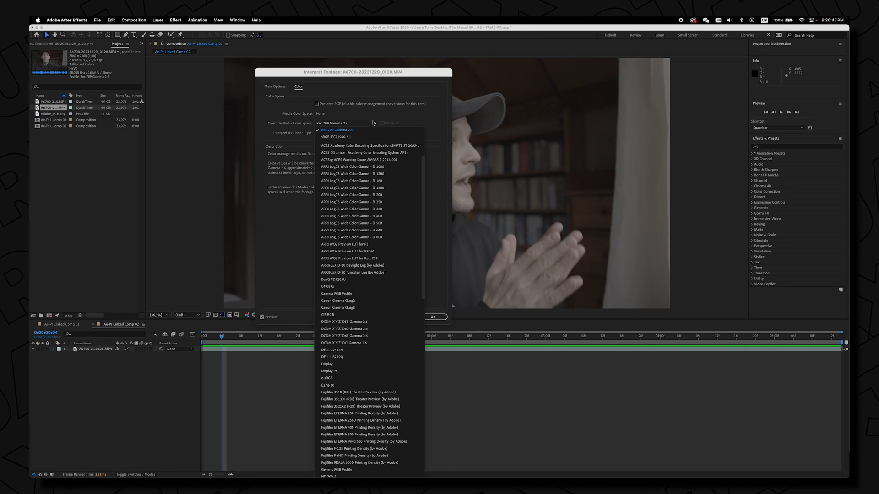
pyautogui.scroll(-3)
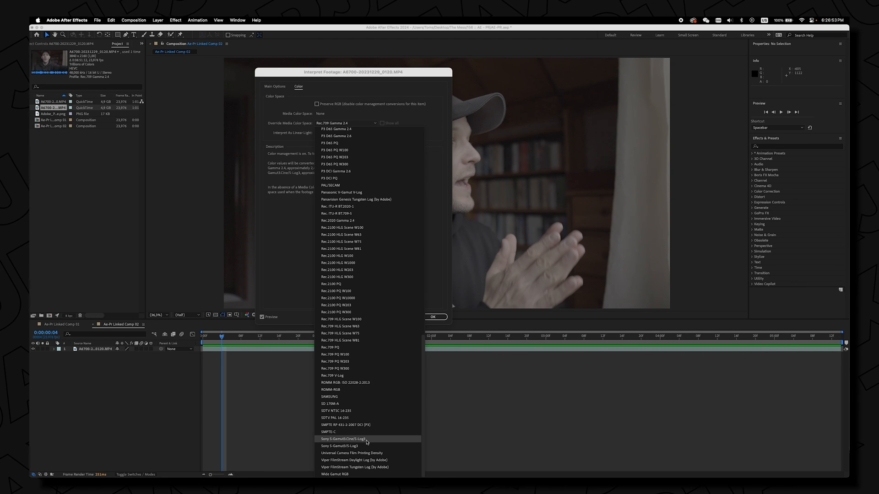
pyautogui.click(342, 439)
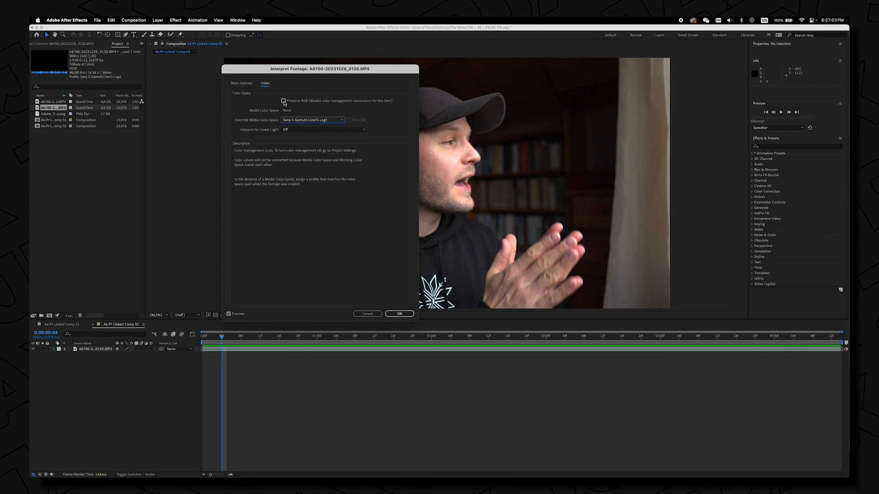
pyautogui.click(284, 100)
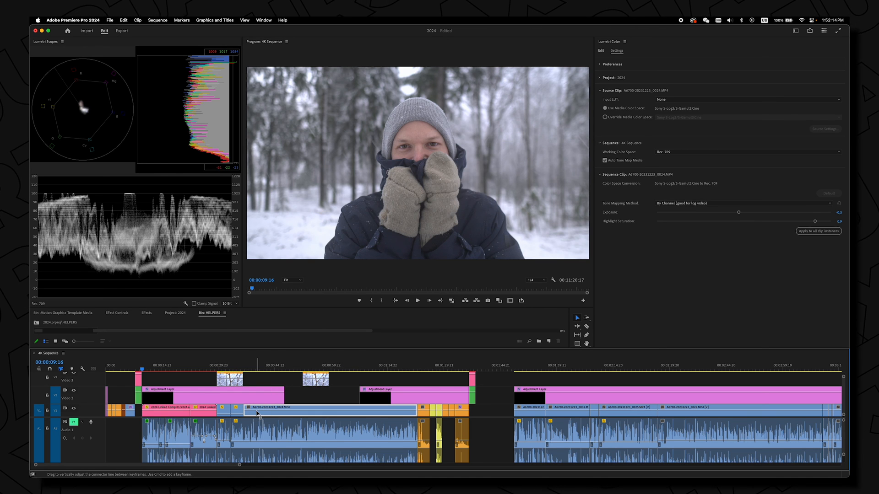
# Check a timeline clip's Lumetri settings, then move the playhead to the FIRST title section
pyautogui.click(250, 371)
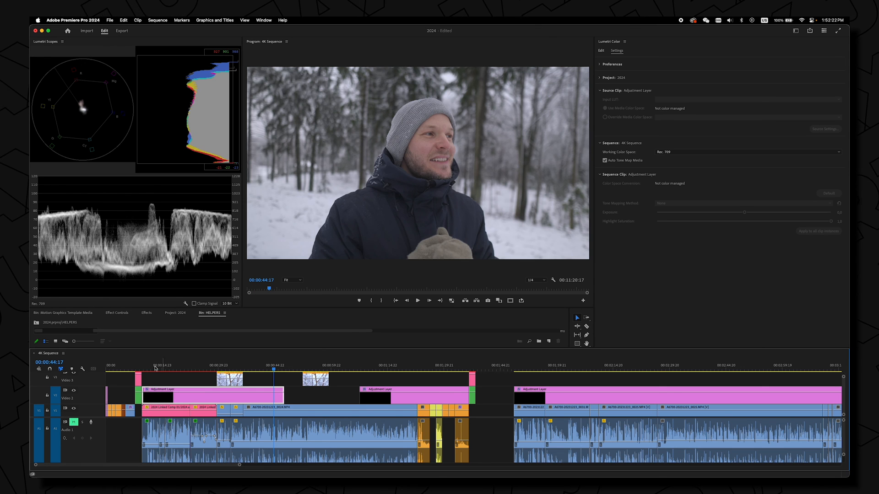
pyautogui.click(150, 364)
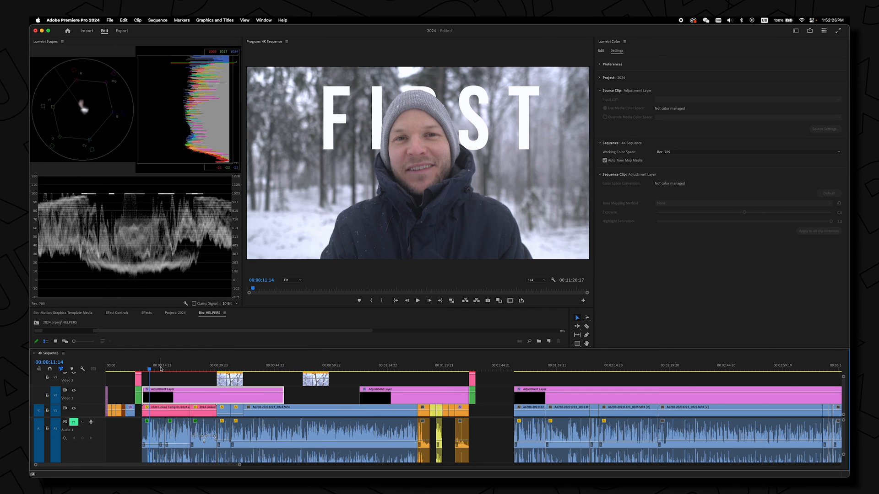
pyautogui.moveTo(637, 209)
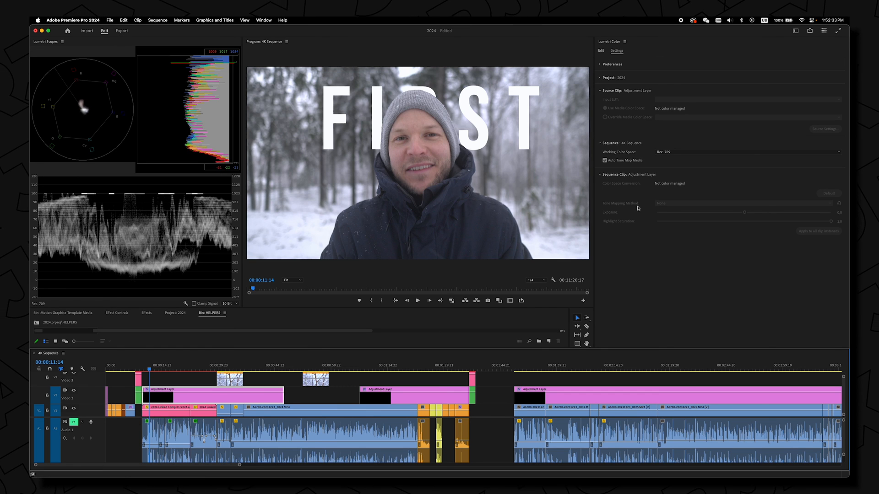
pyautogui.moveTo(605, 160)
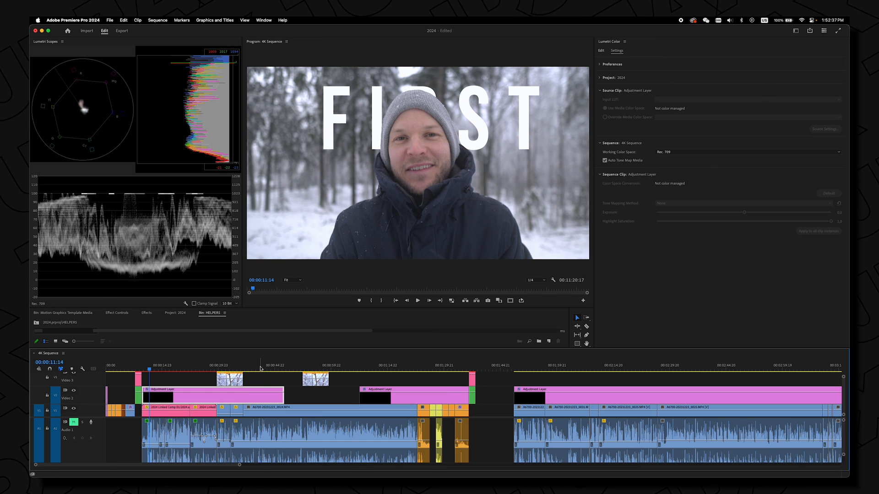
# Uncheck Auto Tone Map Media, accept the warning, and return to the linked comp start
pyautogui.click(604, 160)
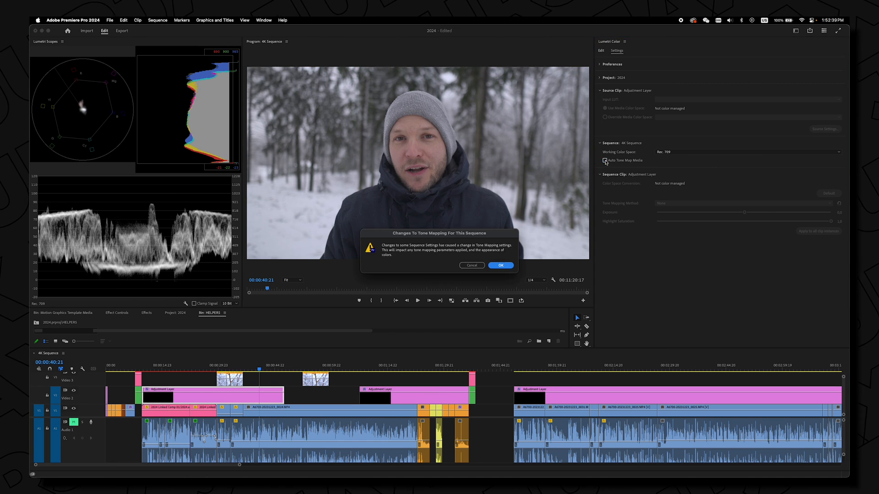
pyautogui.click(500, 265)
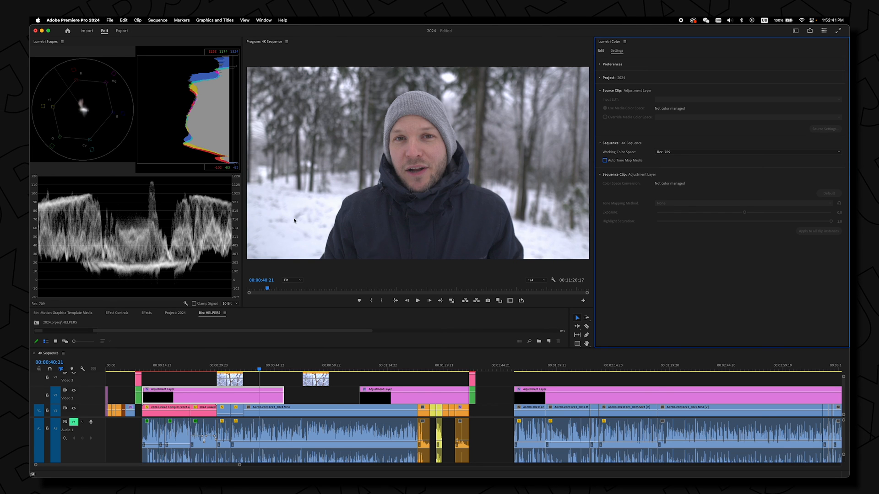
pyautogui.click(149, 365)
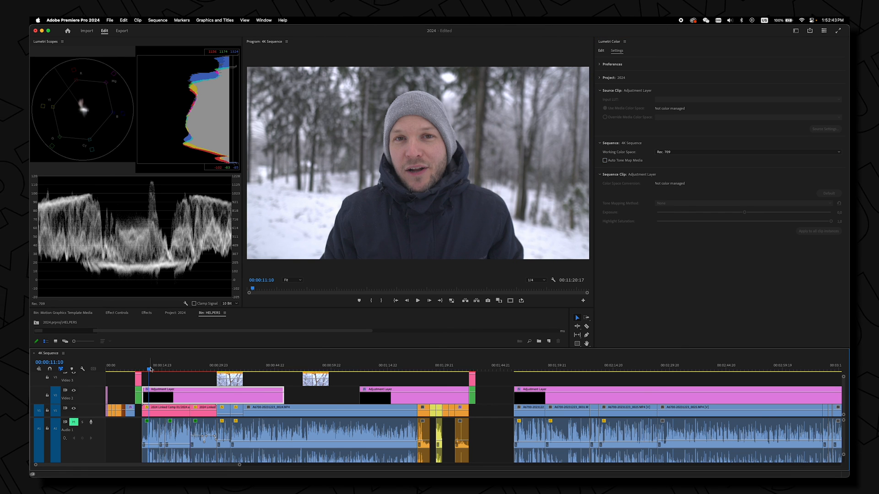